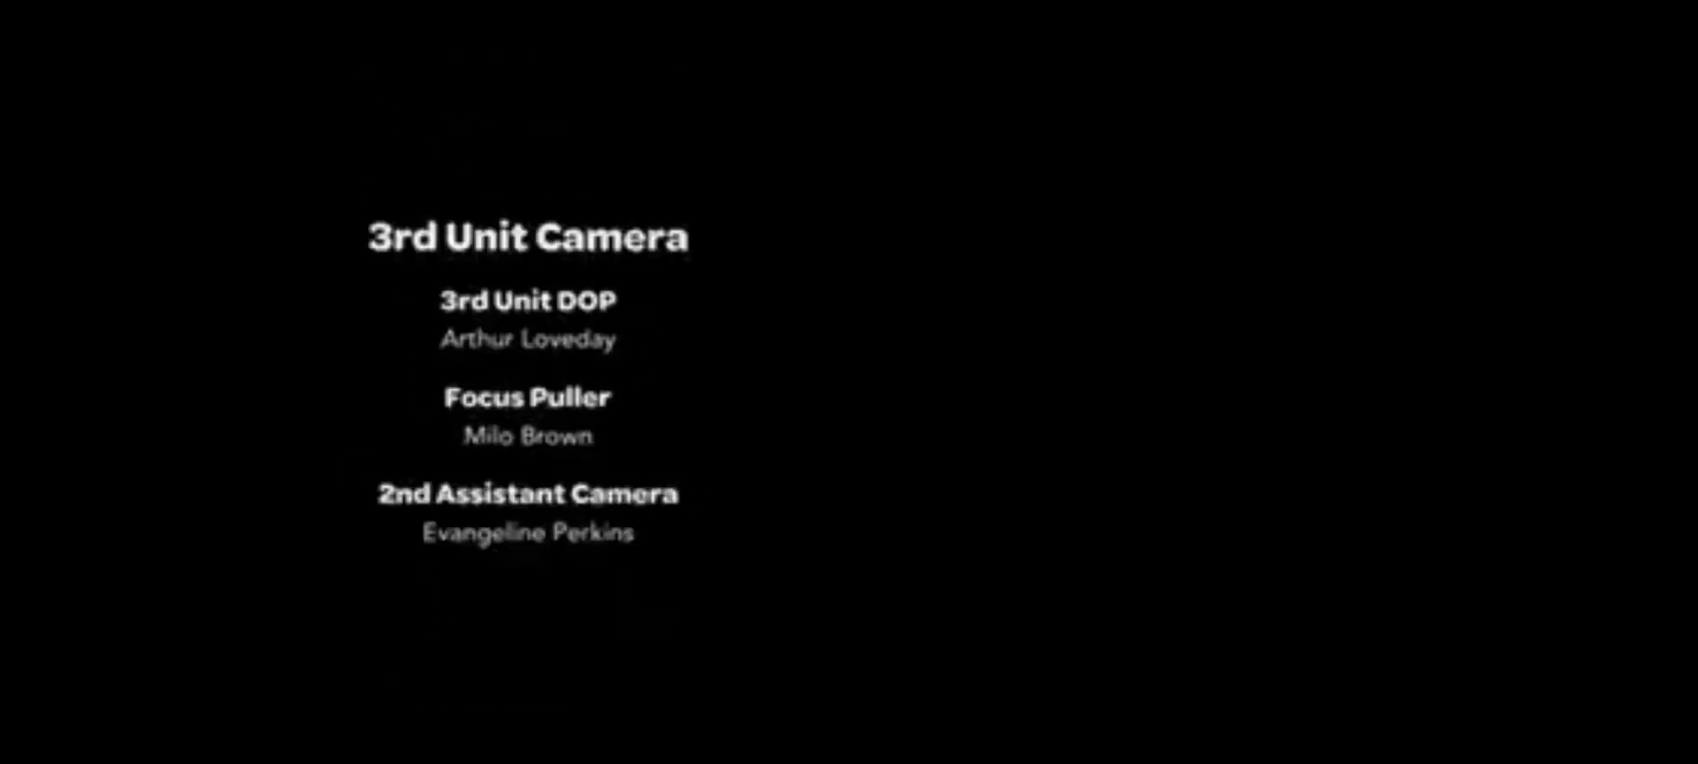
scroll(up, 3)
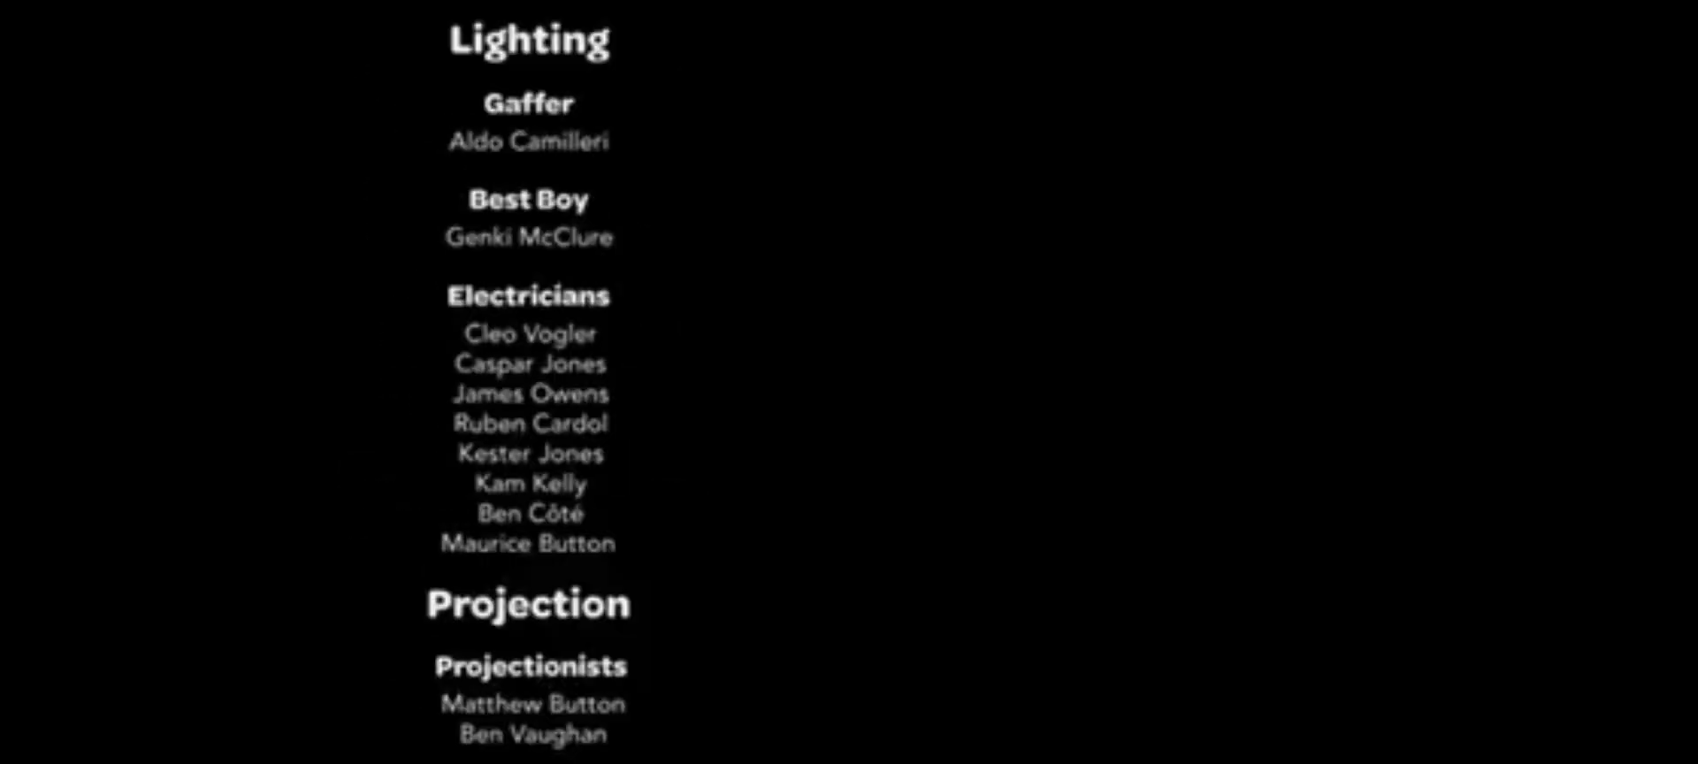